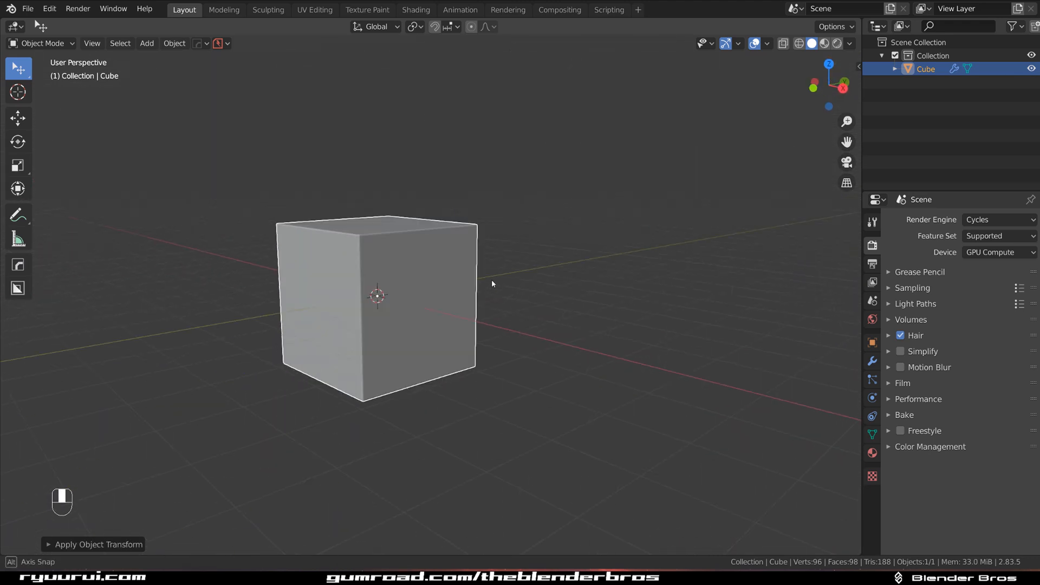
- Add a cylinder, then rotate, position and scale it small against the cube's front face
{"action": "key", "text": "shift+a"}
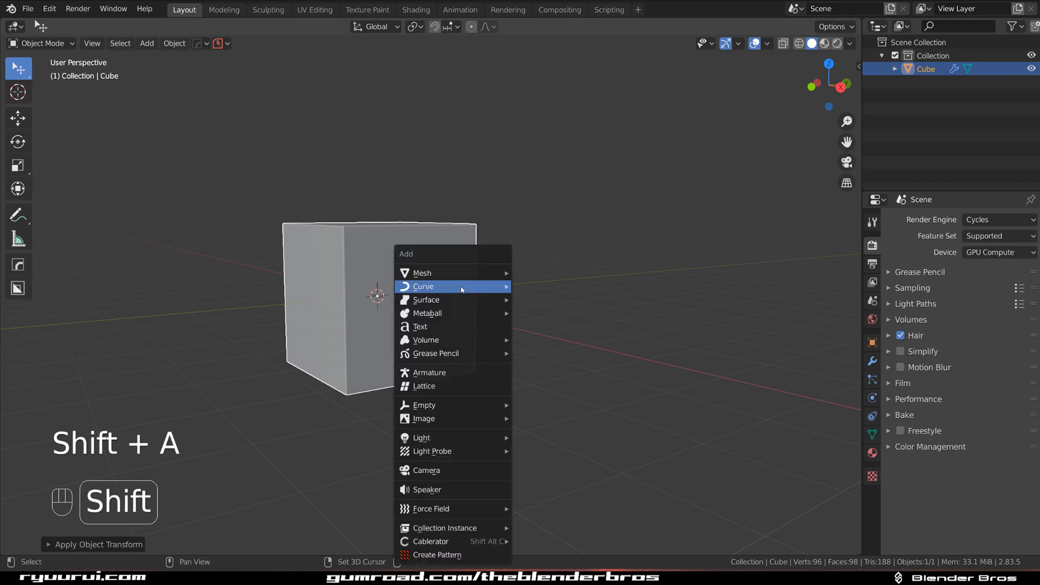
{"action": "mouse_move", "coordinate": [422, 273]}
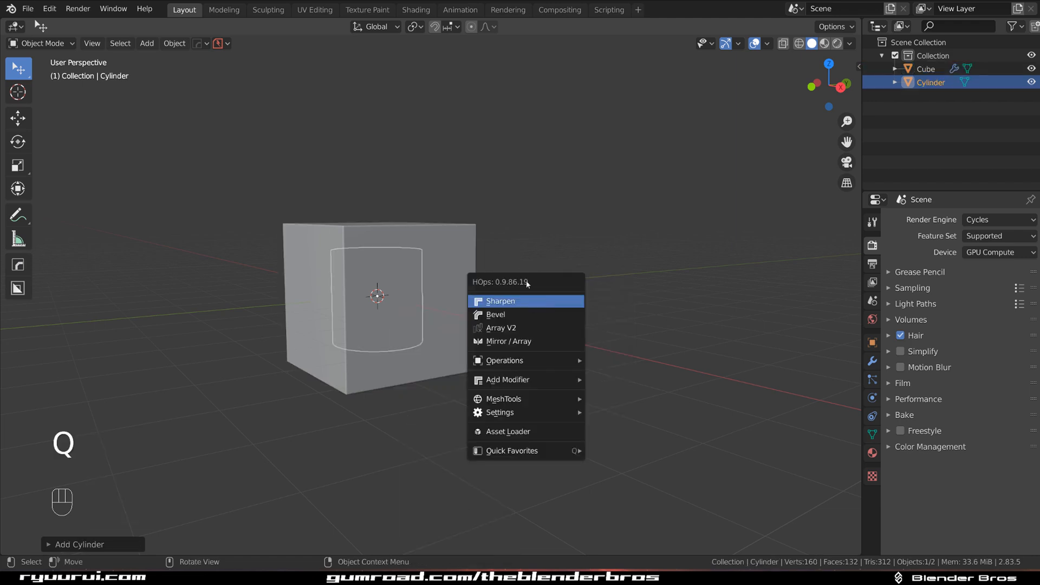
{"action": "left_click", "coordinate": [501, 302]}
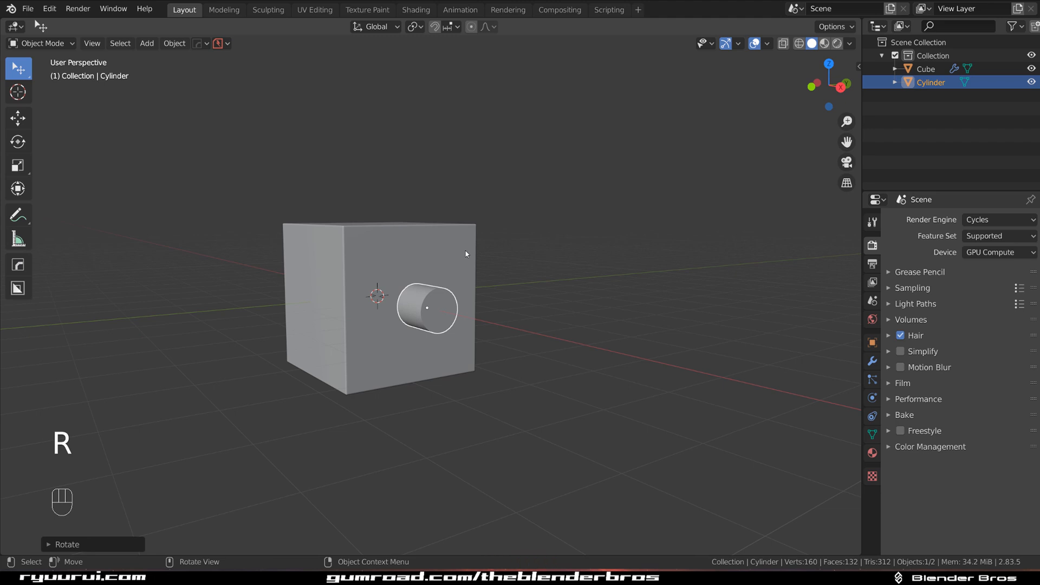
{"action": "key", "text": "g"}
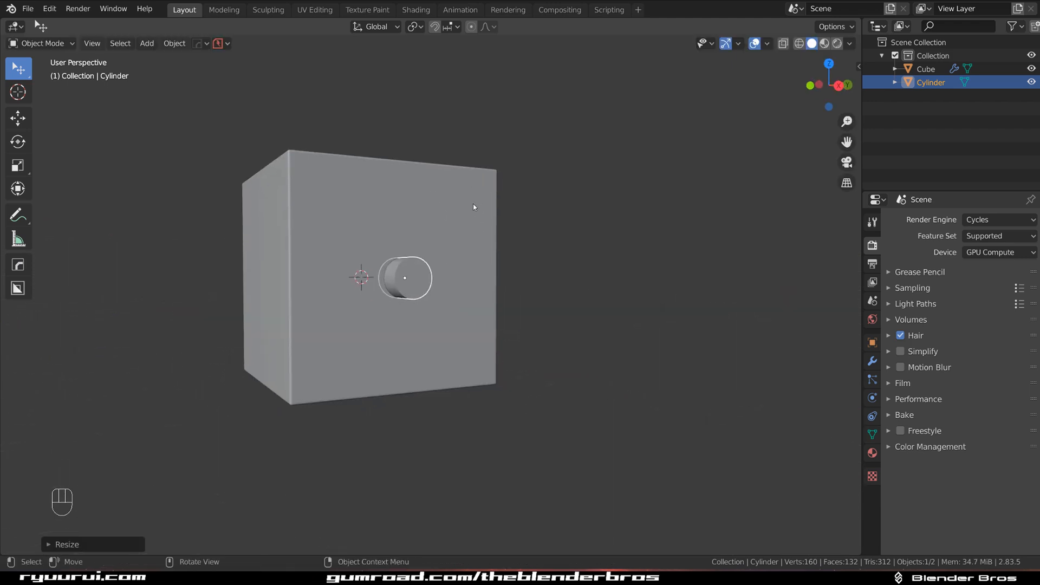
- Radial-array the cylinder into a ring of eight copies around the face centre via HardOps MeshTools
{"action": "key", "text": "q"}
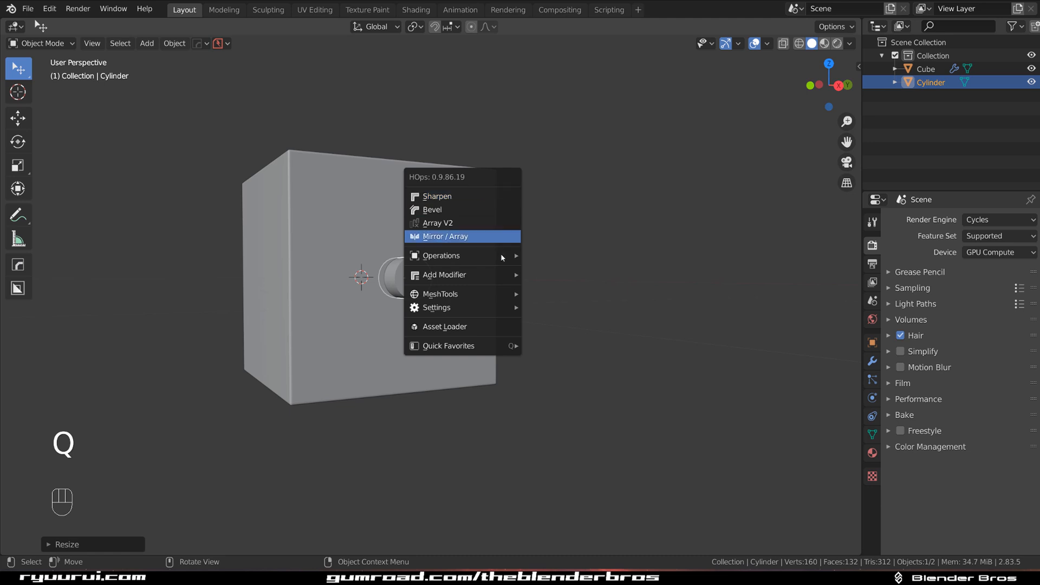
{"action": "mouse_move", "coordinate": [440, 293]}
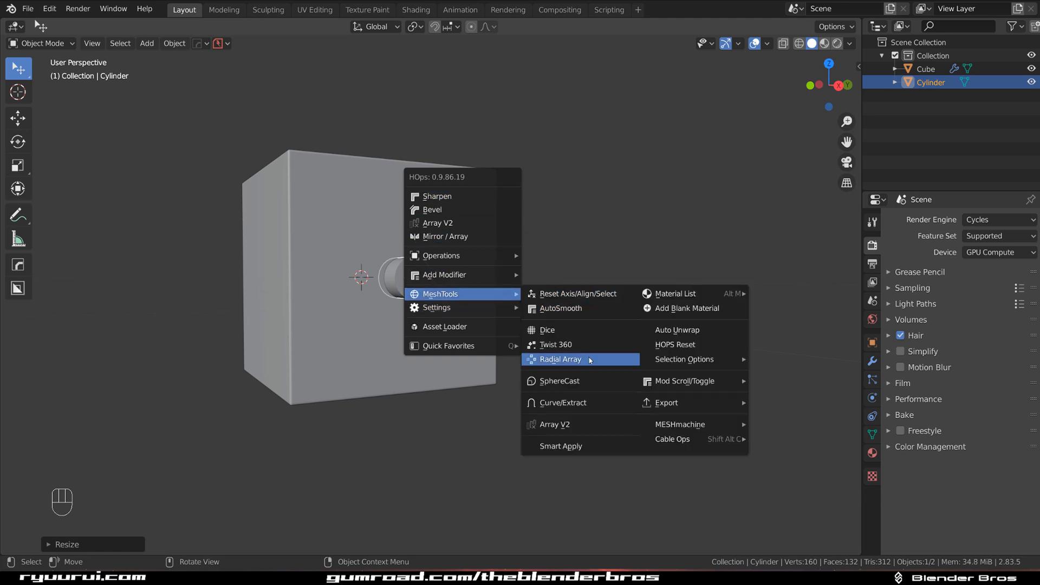
{"action": "left_click", "coordinate": [560, 359]}
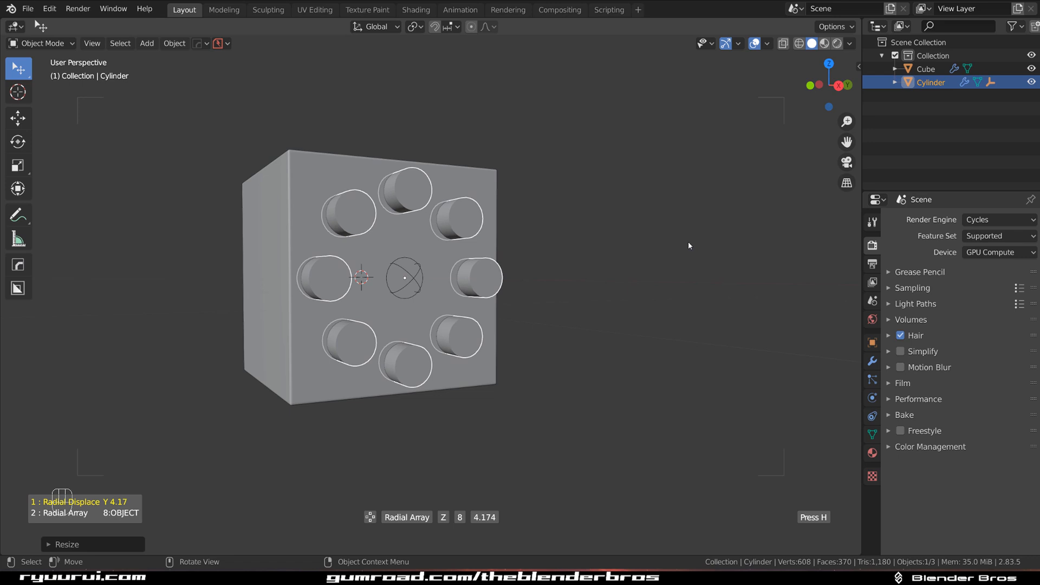
{"action": "key", "text": "h"}
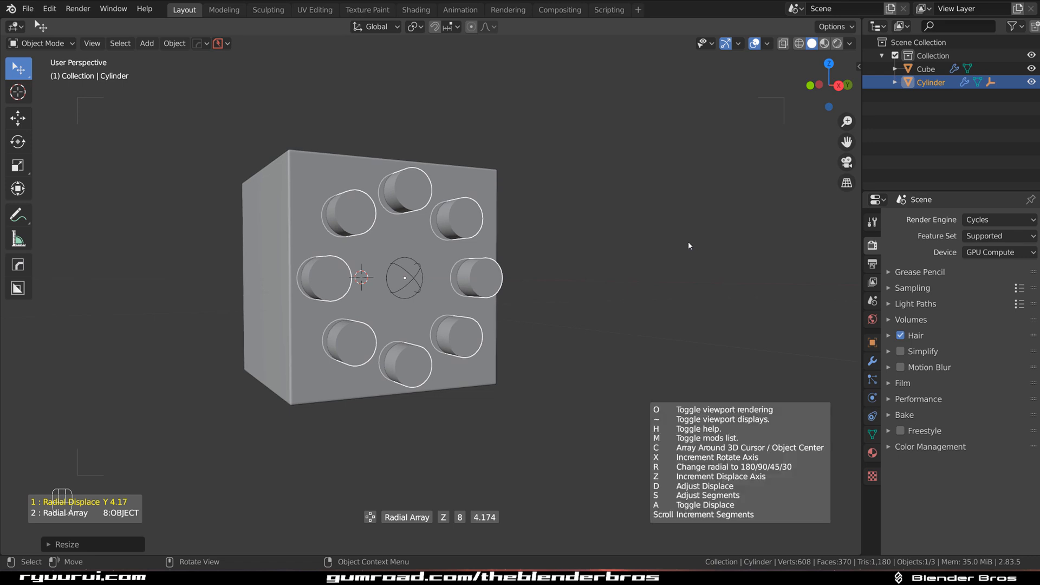
{"action": "key", "text": "x"}
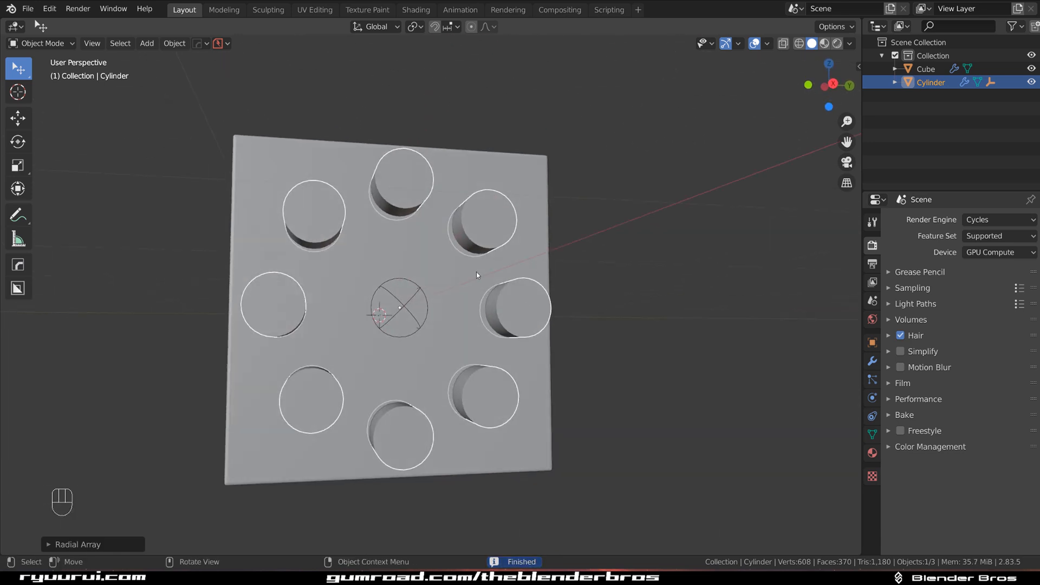
- Shrink the cylinder slightly, inset its end face and push it inward to form a hollow tube
{"action": "key", "text": "Tab"}
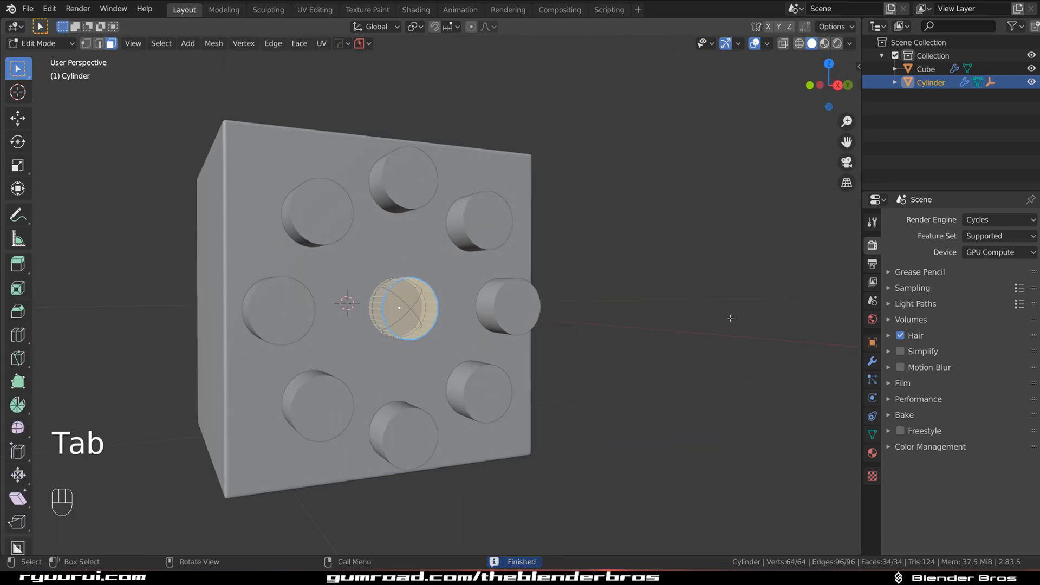
{"action": "key", "text": "s"}
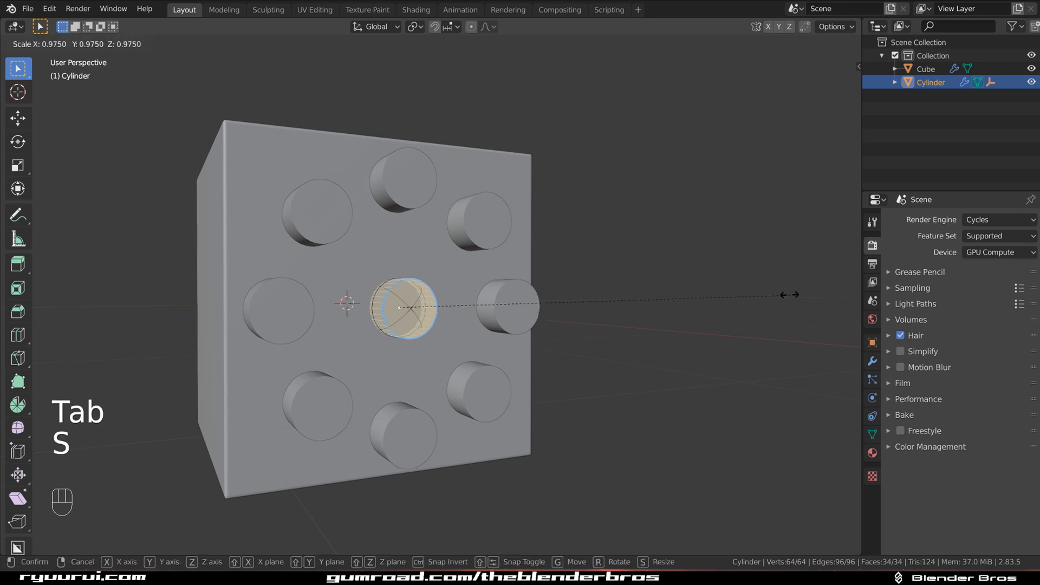
{"action": "key", "text": "Tab"}
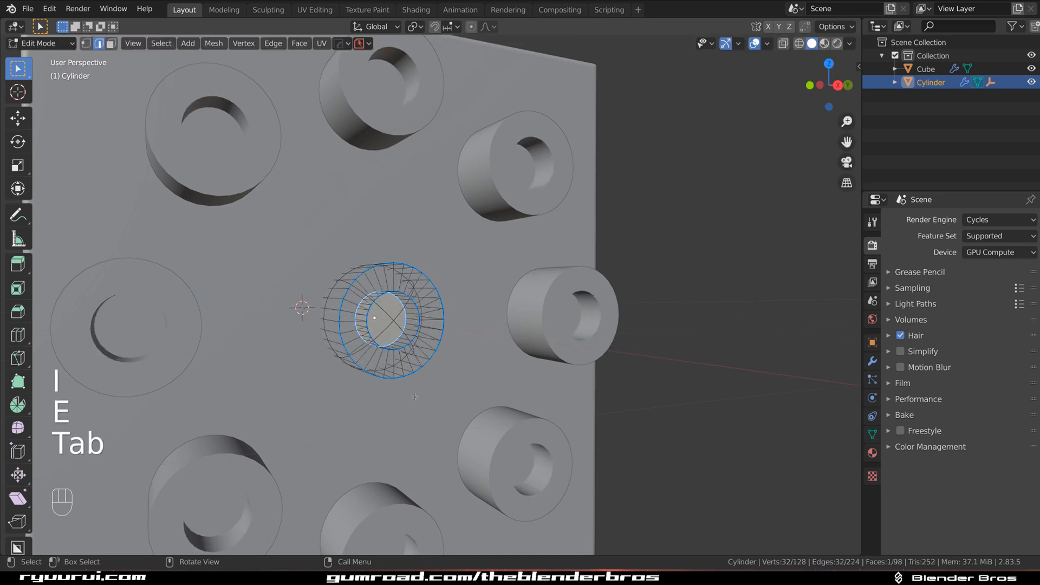
{"action": "key", "text": "ctrl+b"}
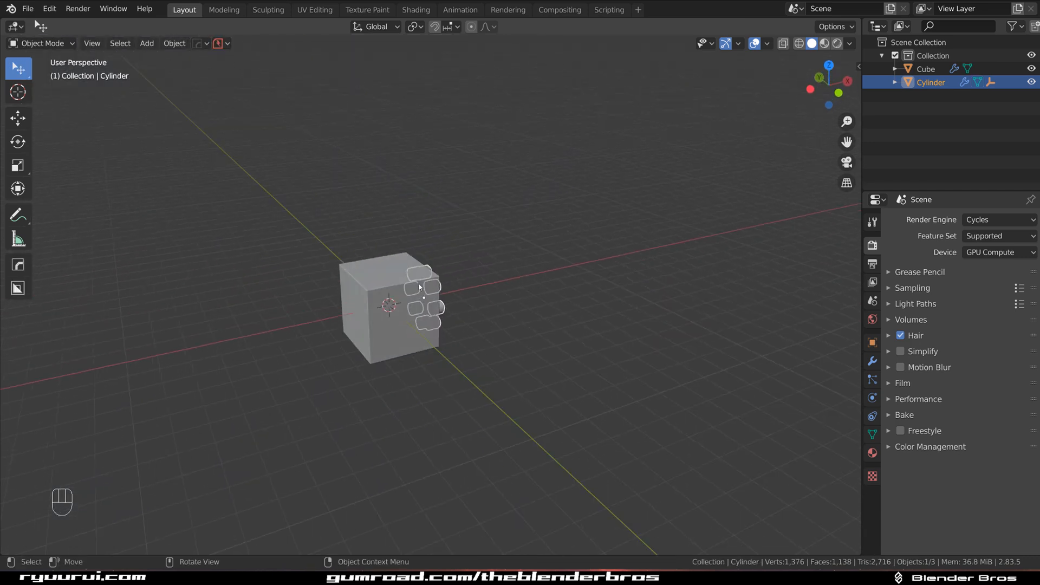
{"action": "key", "text": "Tab"}
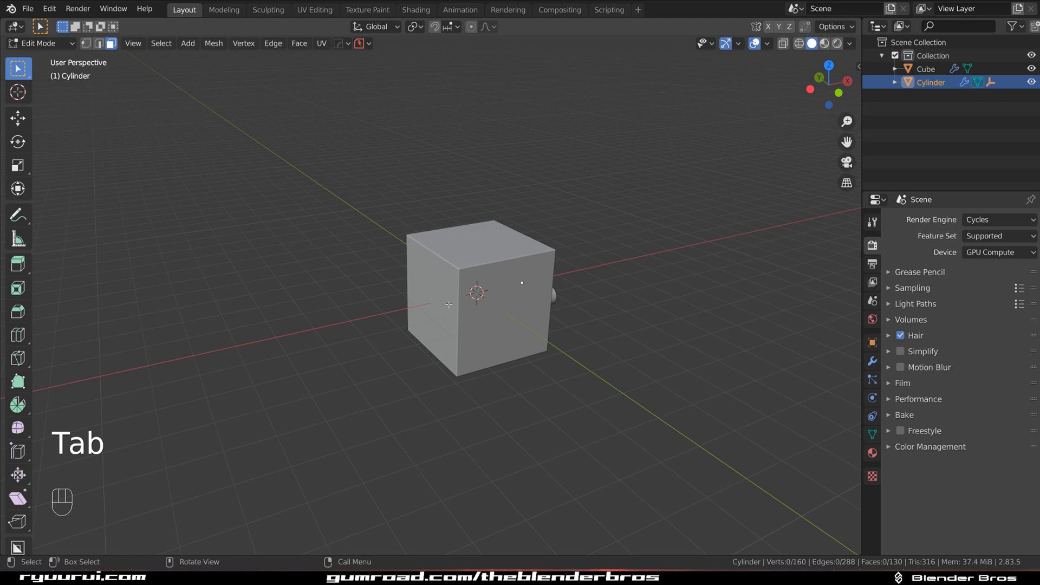
- Stretch the cube into a long block, apply its scale and bevel one end edge into a chamfer
{"action": "key", "text": "Tab"}
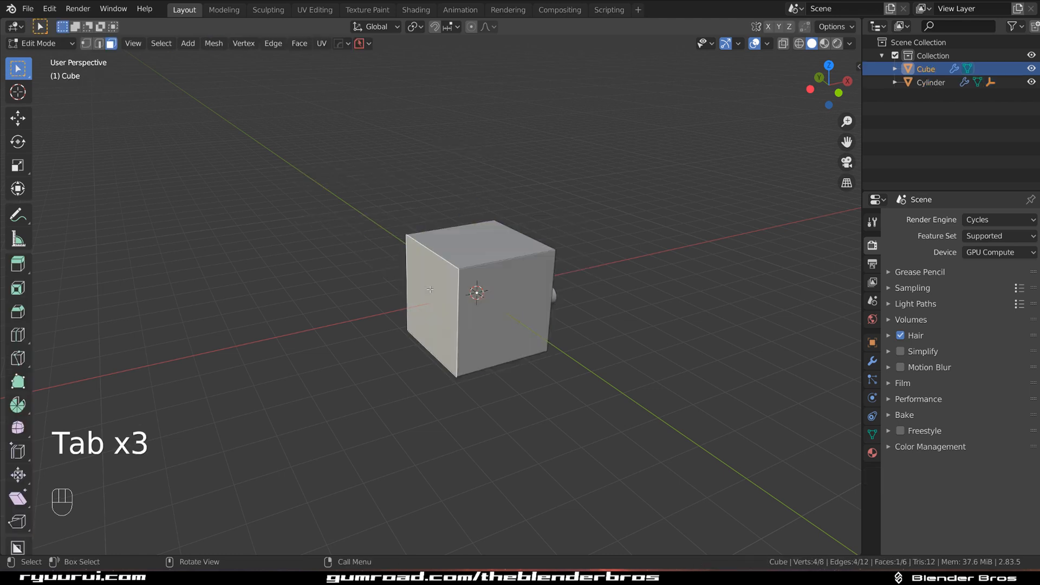
{"action": "key", "text": "g"}
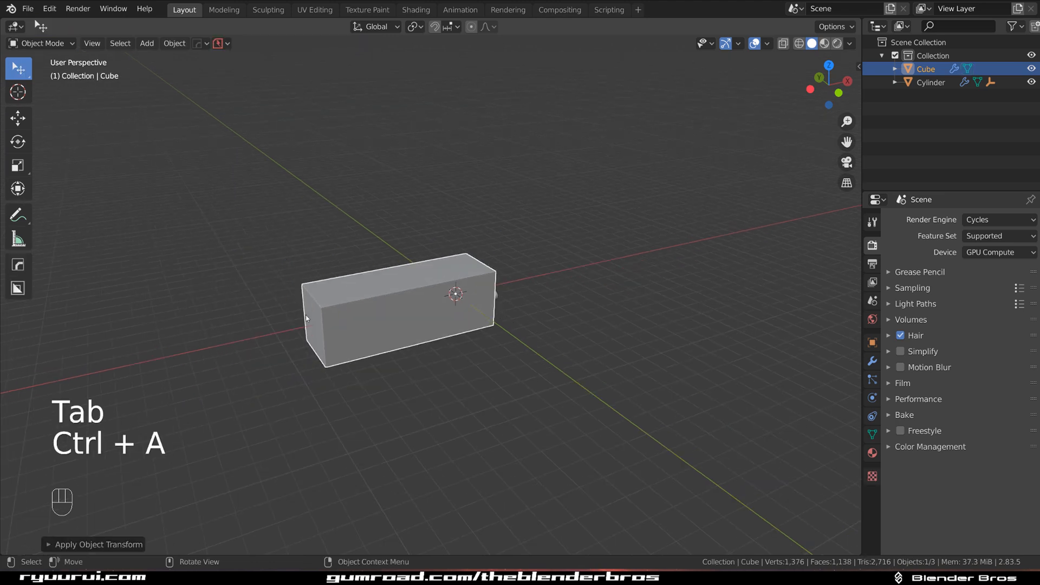
{"action": "key", "text": "Tab"}
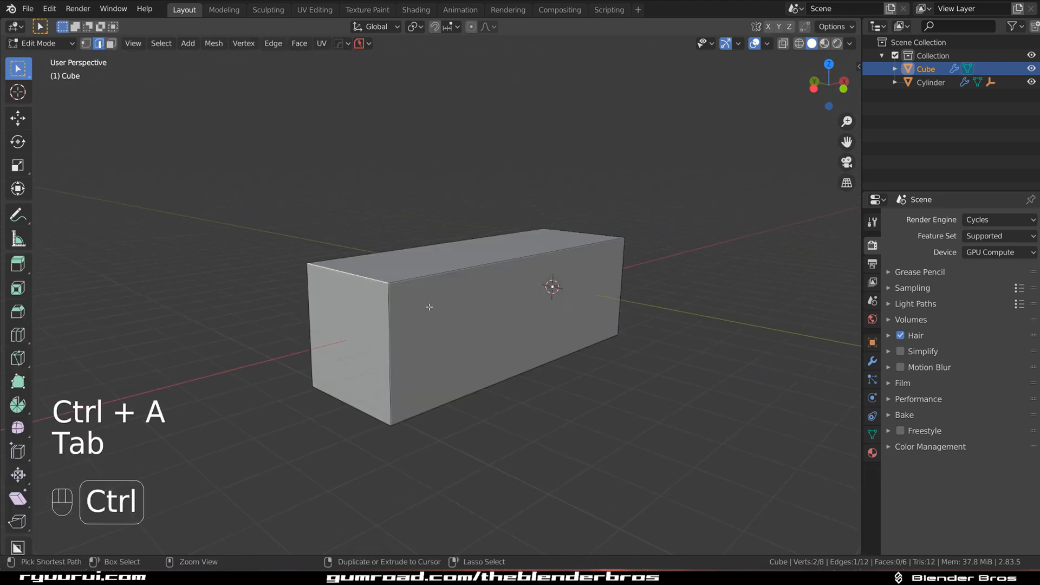
{"action": "key", "text": "Tab"}
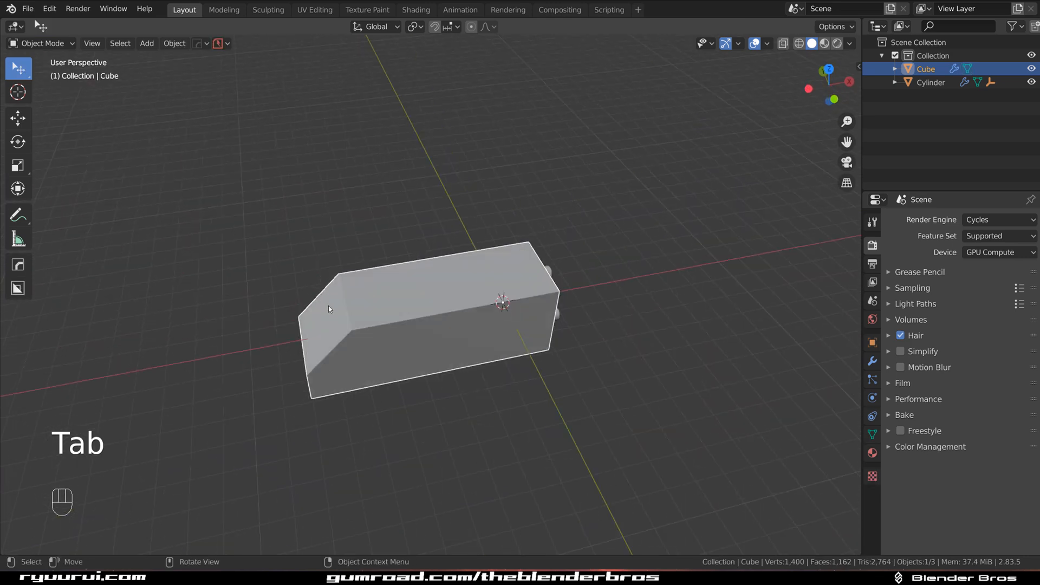
{"action": "left_click", "coordinate": [446, 26]}
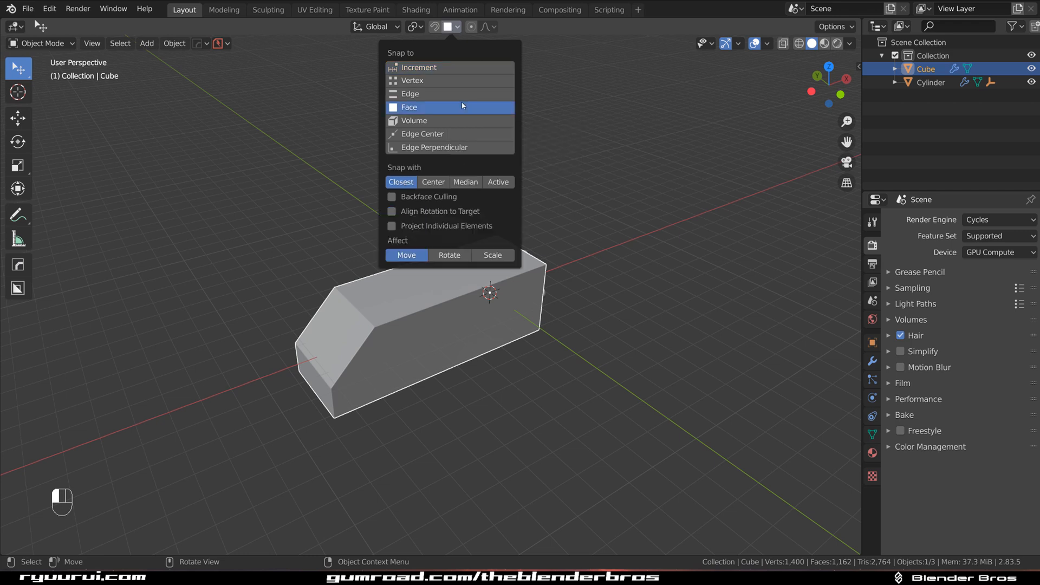
- Enable surface snapping and move the hollow-tube ring onto the block's square end face
{"action": "left_click", "coordinate": [392, 211]}
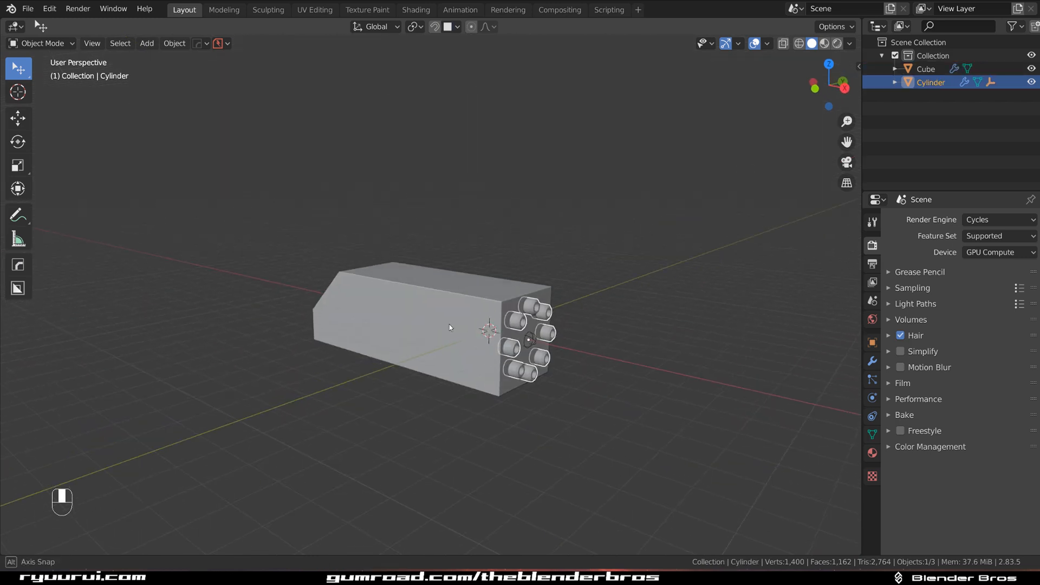
{"action": "key", "text": "g"}
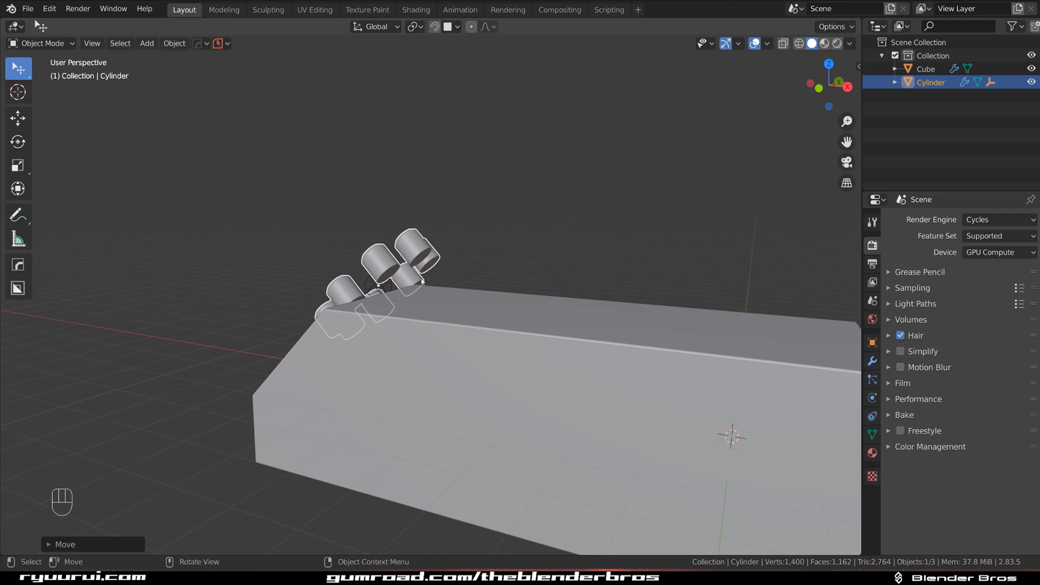
{"action": "key", "text": "ctrl+z"}
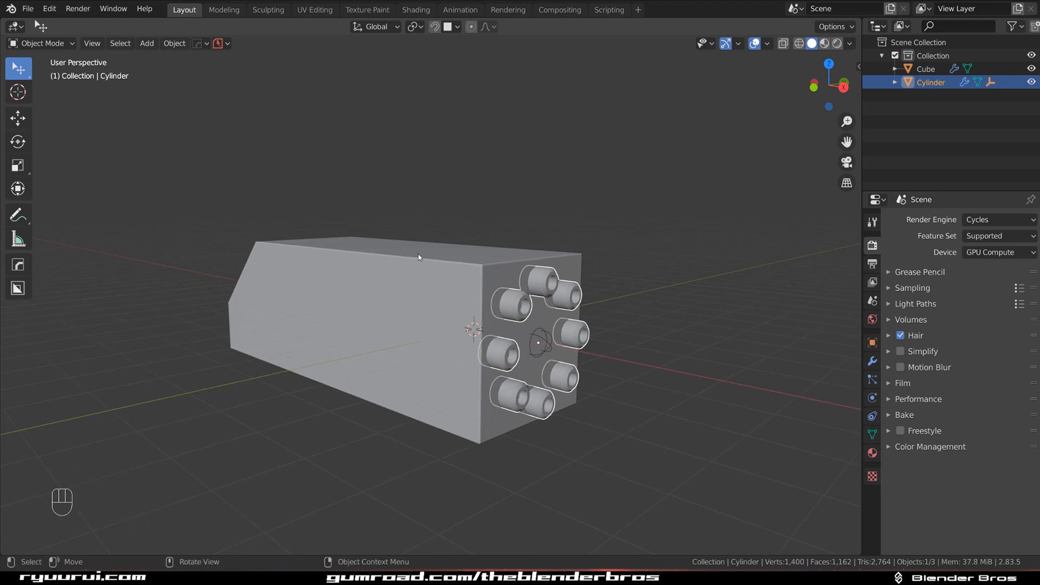
{"action": "left_click", "coordinate": [218, 43]}
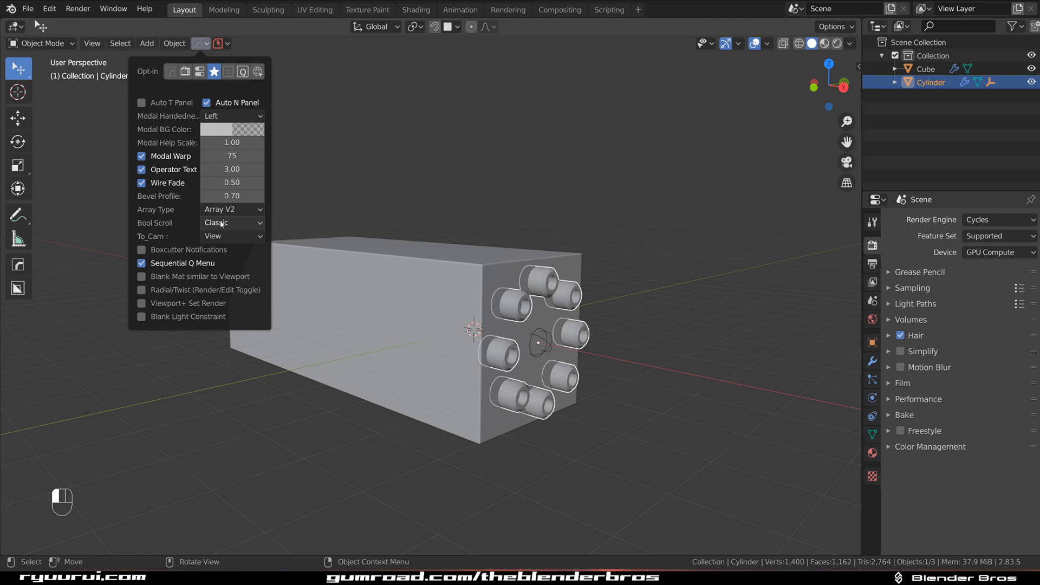
- Switch the HardOps Array Type preference from Array V2 to Array V1
{"action": "left_click", "coordinate": [232, 209]}
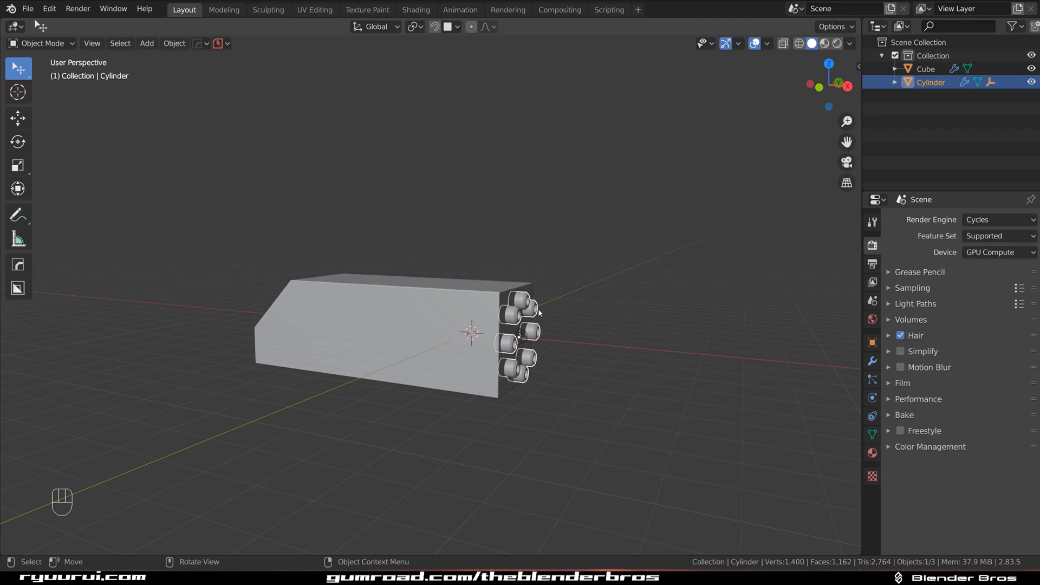
{"action": "key", "text": "q"}
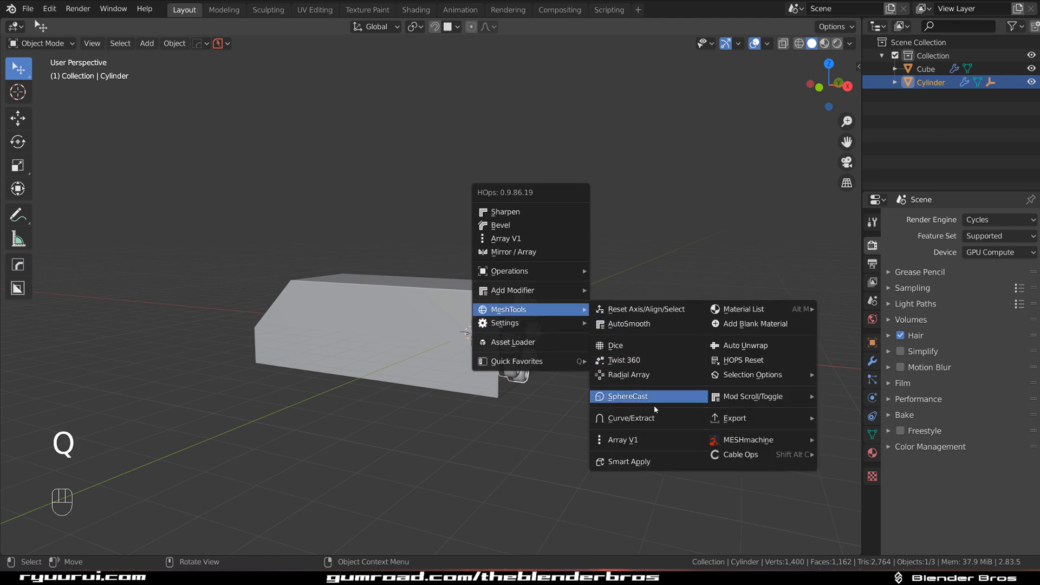
{"action": "left_click", "coordinate": [624, 374]}
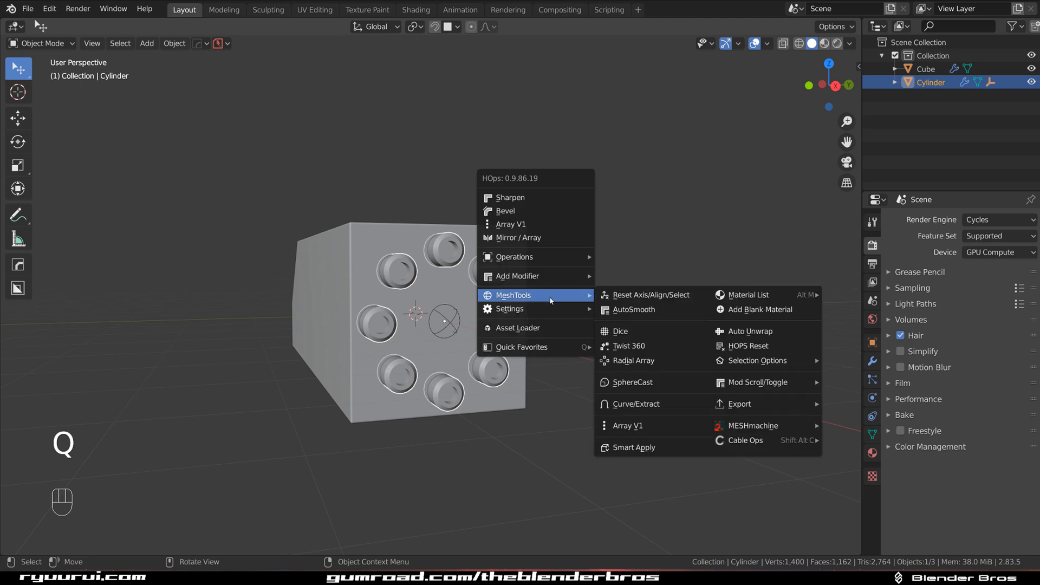
- Apply Twist 360 to the cylinders, undo the first result and prepare to reapply it
{"action": "left_click", "coordinate": [632, 360]}
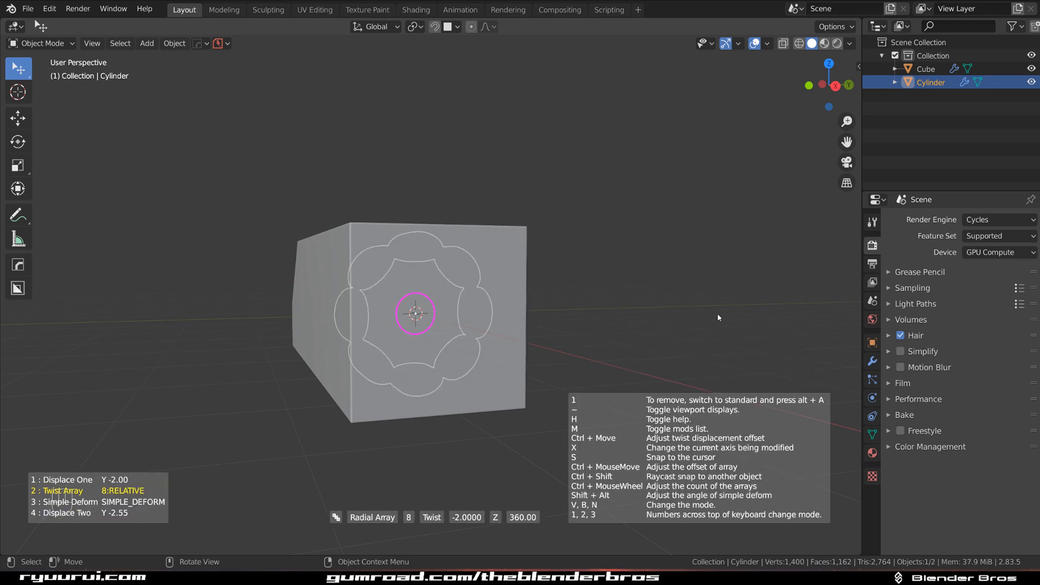
{"action": "key", "text": "ctrl+z"}
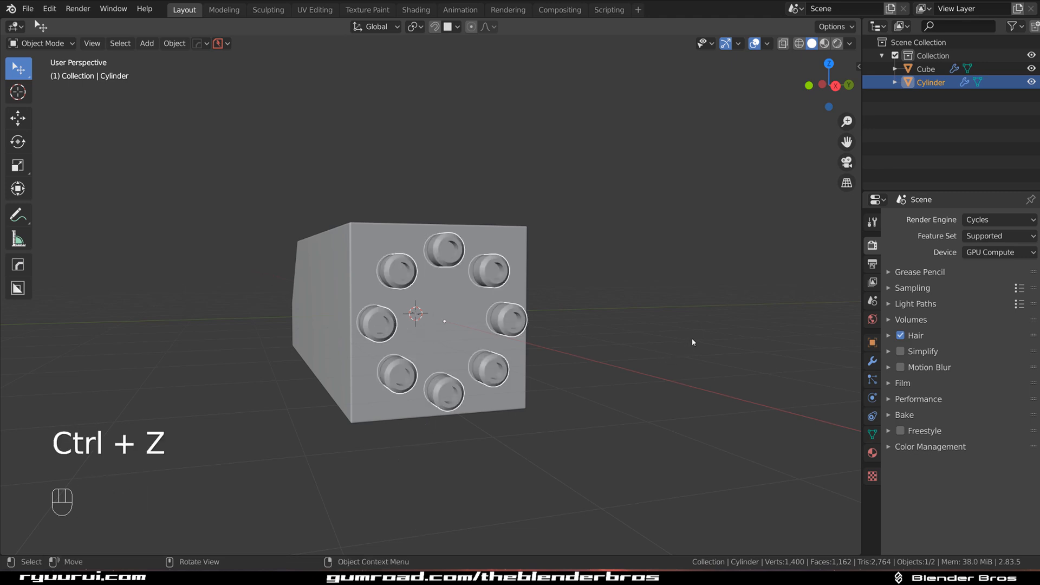
{"action": "key", "text": "q"}
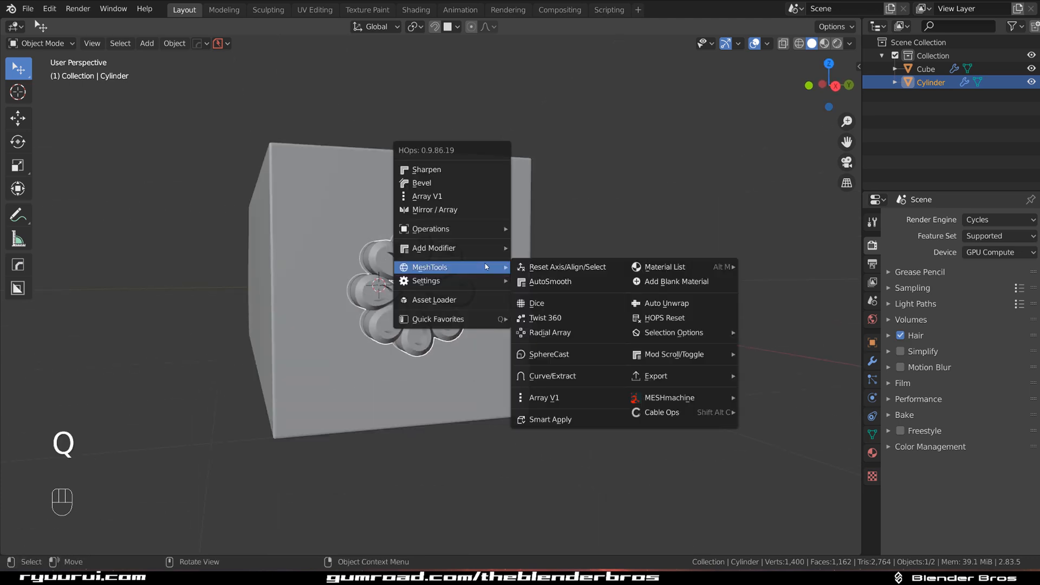
- Radial-array the twisted flower cluster into eight copies around the block's end face
{"action": "left_click", "coordinate": [550, 333]}
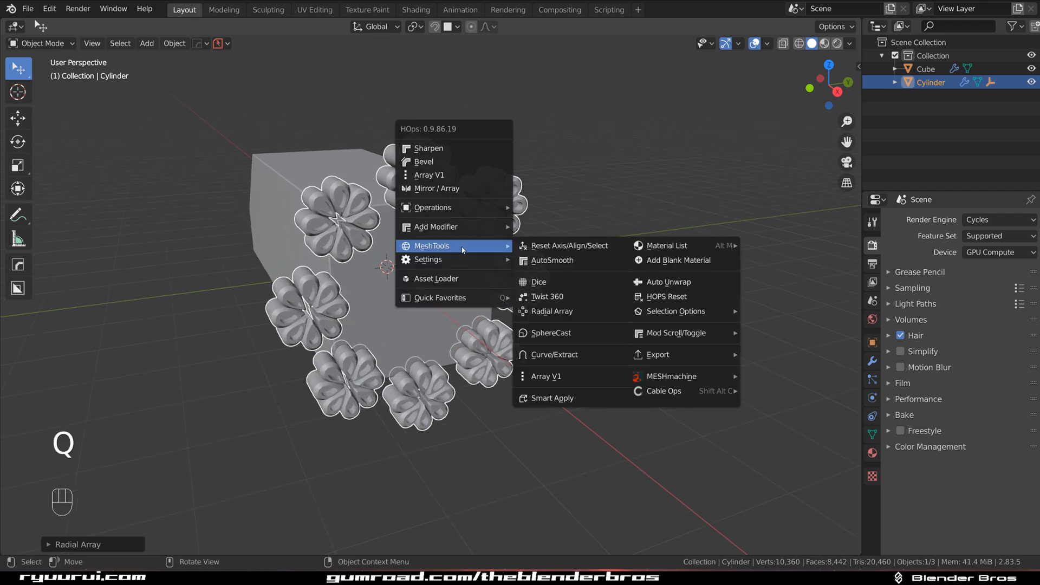
{"action": "mouse_move", "coordinate": [550, 311]}
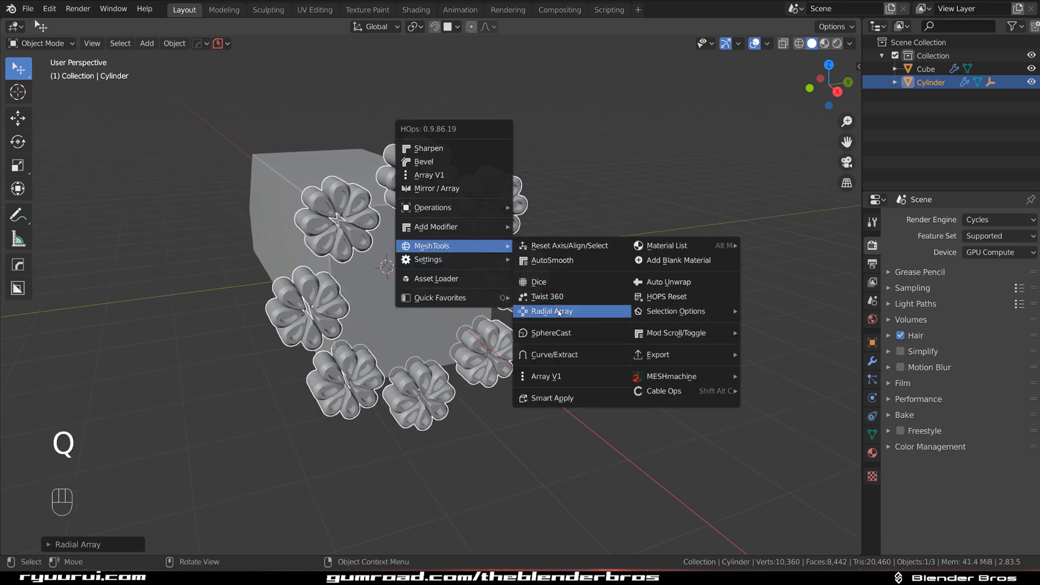
{"action": "left_click", "coordinate": [550, 311]}
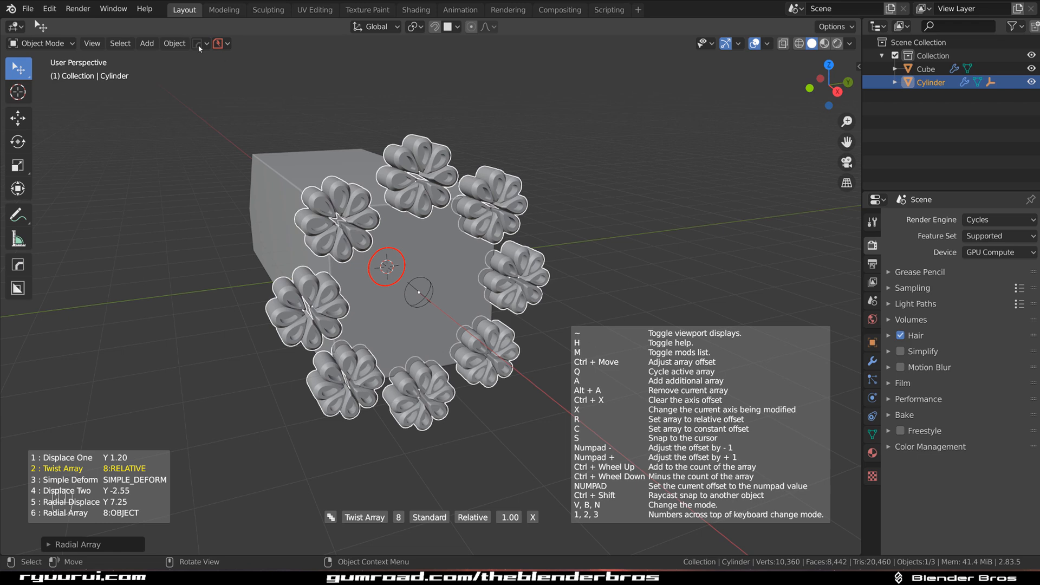
{"action": "left_click", "coordinate": [197, 43]}
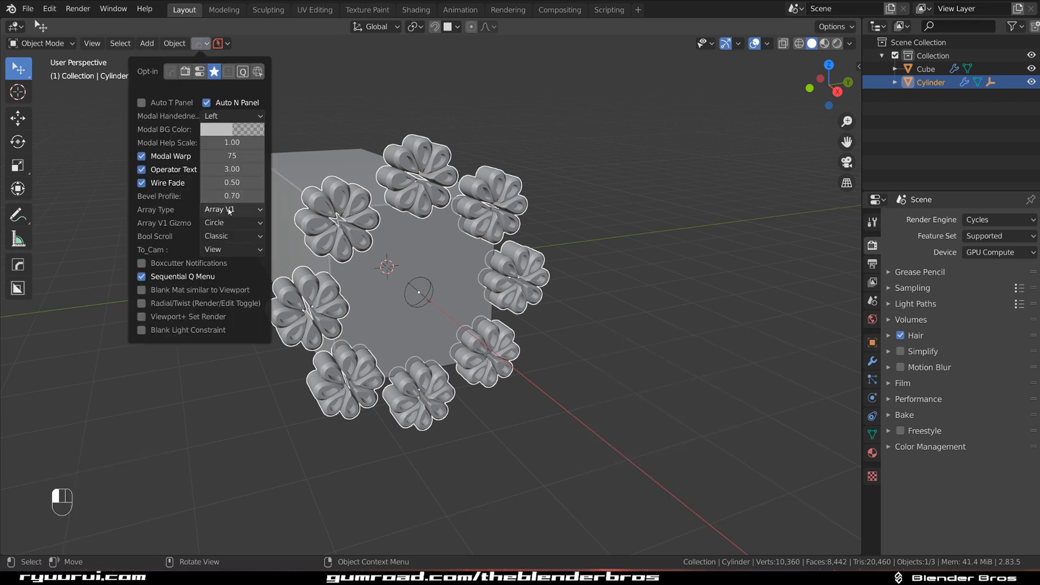
{"action": "left_click", "coordinate": [410, 194]}
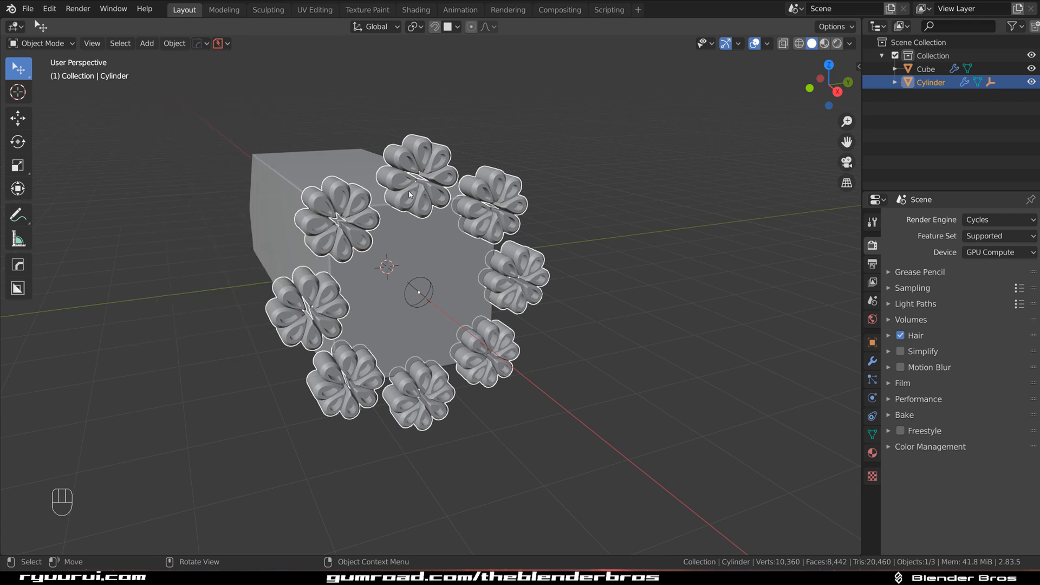
{"action": "mouse_move", "coordinate": [388, 215]}
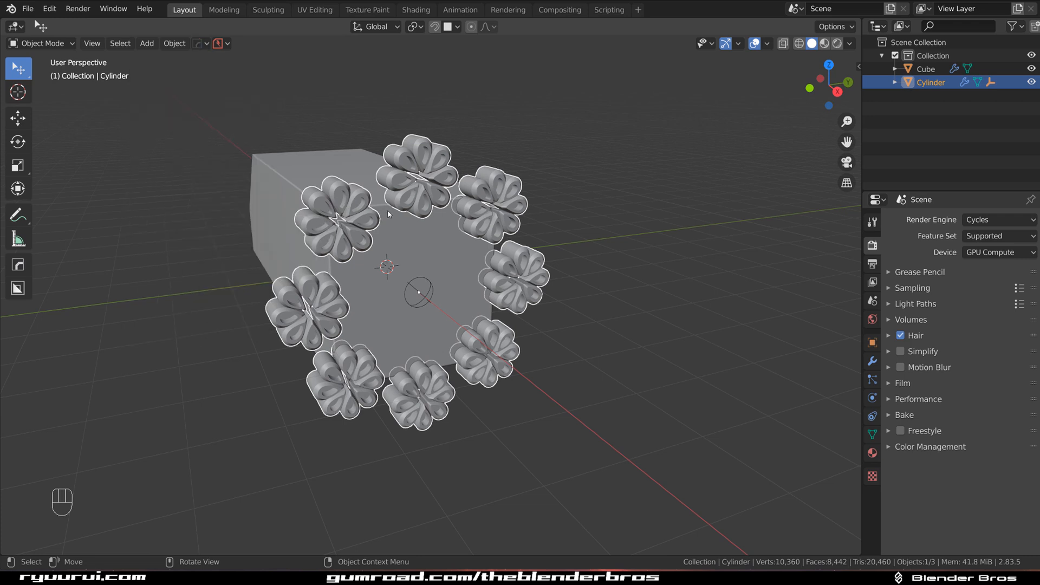
{"action": "mouse_move", "coordinate": [418, 99]}
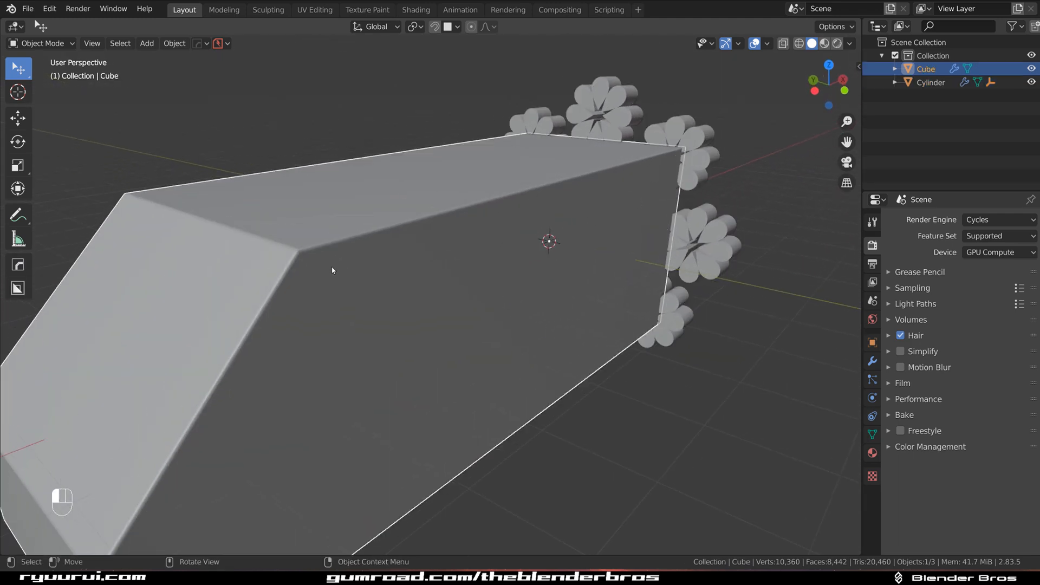
- Snap the 3D cursor to a chamfer corner vertex, add a small UV sphere there and radial-array it into eight
{"action": "key", "text": "Tab"}
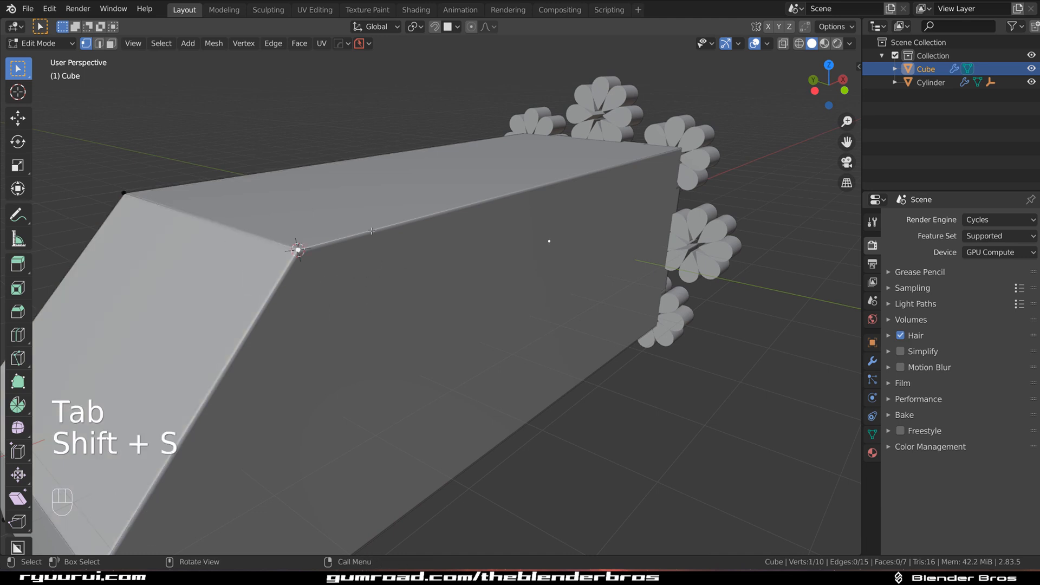
{"action": "key", "text": "Tab"}
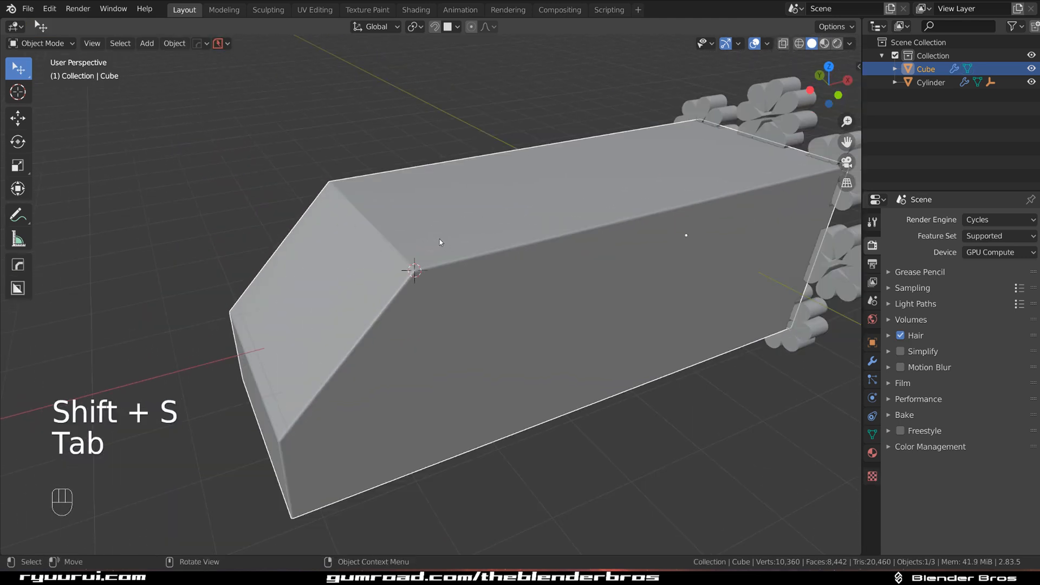
{"action": "key", "text": "shift+a"}
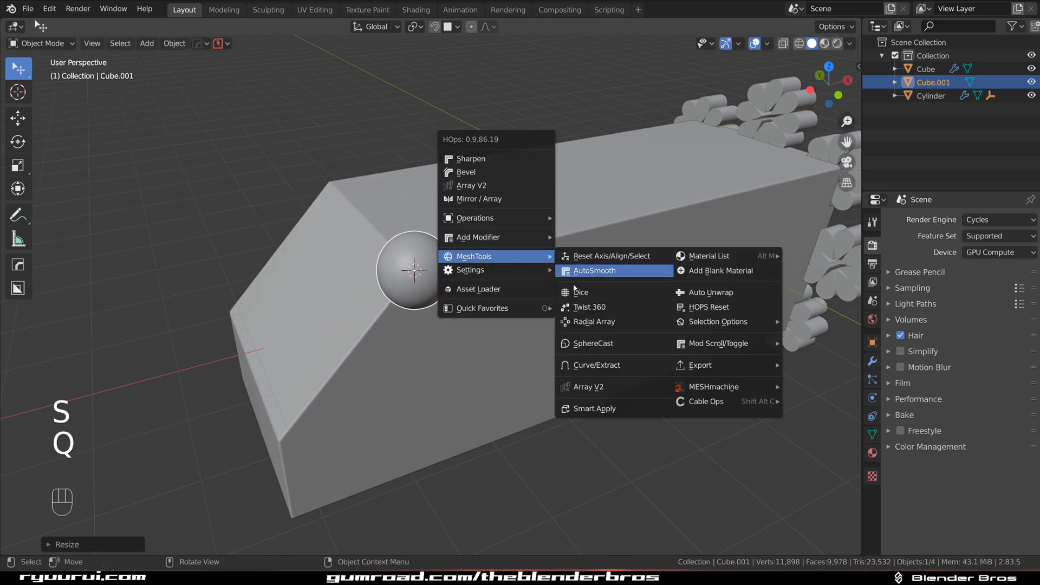
{"action": "left_click", "coordinate": [593, 322]}
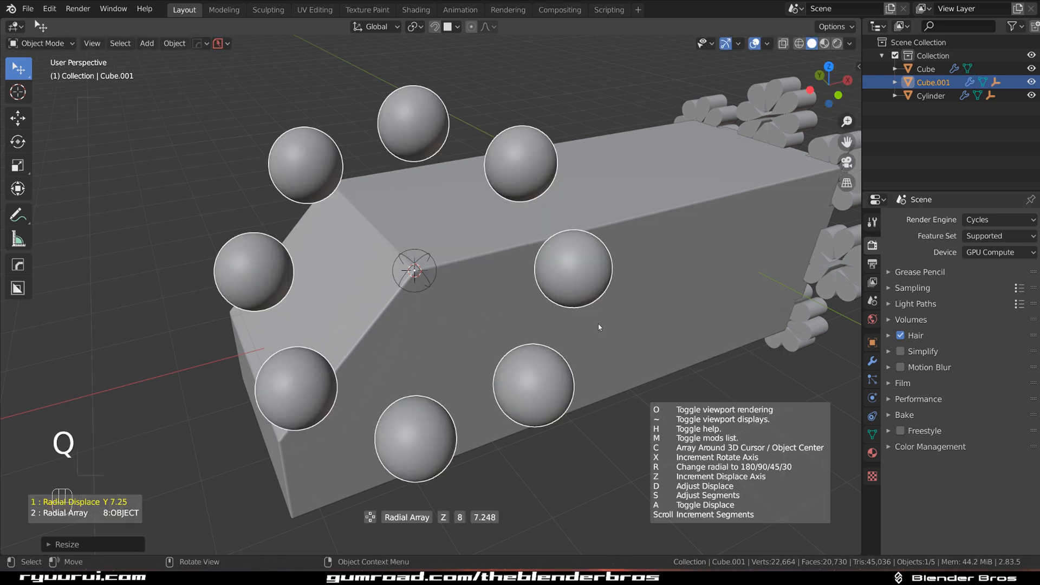